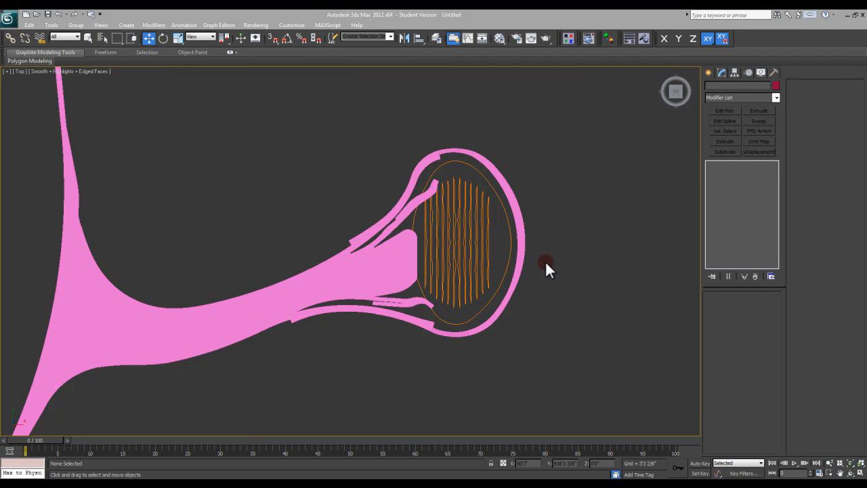
pyautogui.moveTo(467, 290)
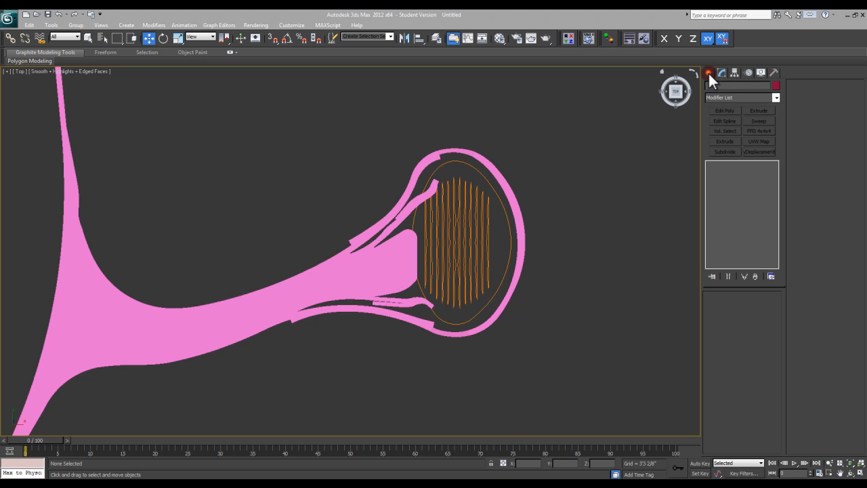
# - Activate the Plane primitive under Create > Standard Primitives
pyautogui.click(710, 73)
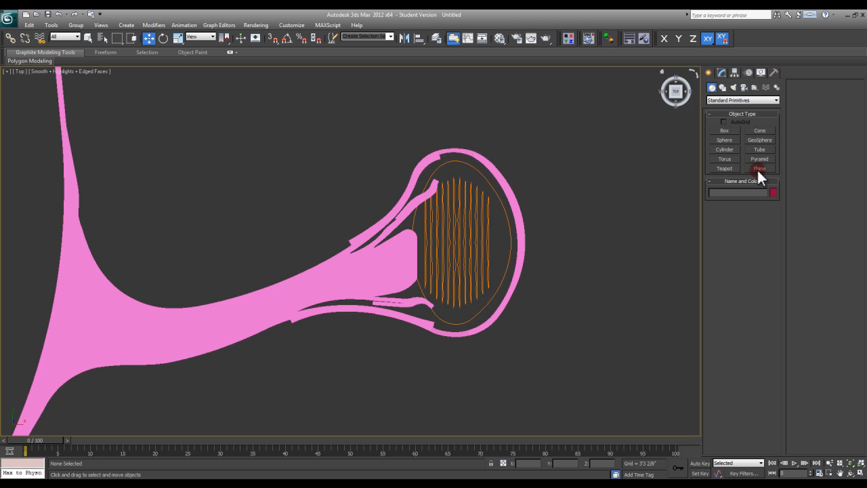
pyautogui.click(759, 168)
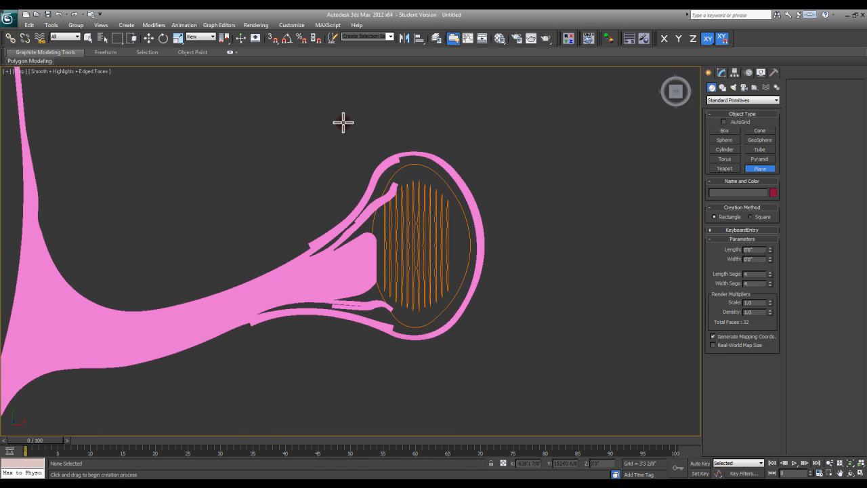
# - Draw Plane001 over the orange roof outline, resize its length and width, and centre it along X
pyautogui.moveTo(342, 120); pyautogui.dragTo(500, 352)
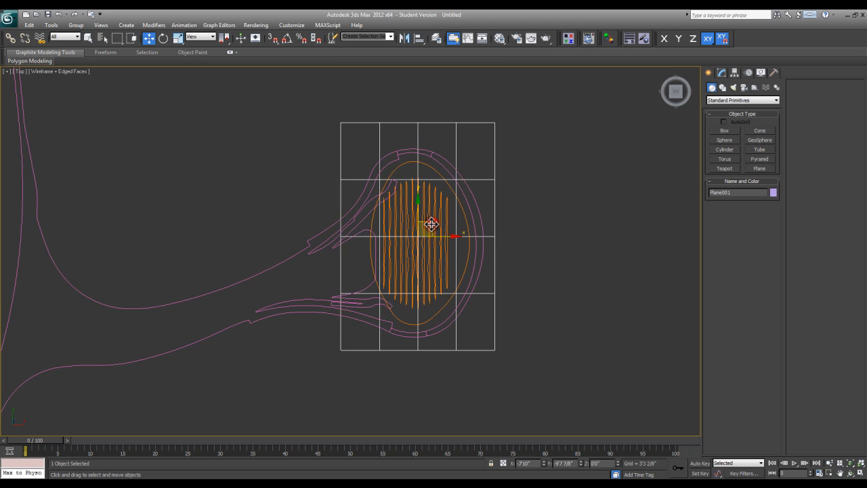
pyautogui.moveTo(431, 224); pyautogui.dragTo(431, 228)
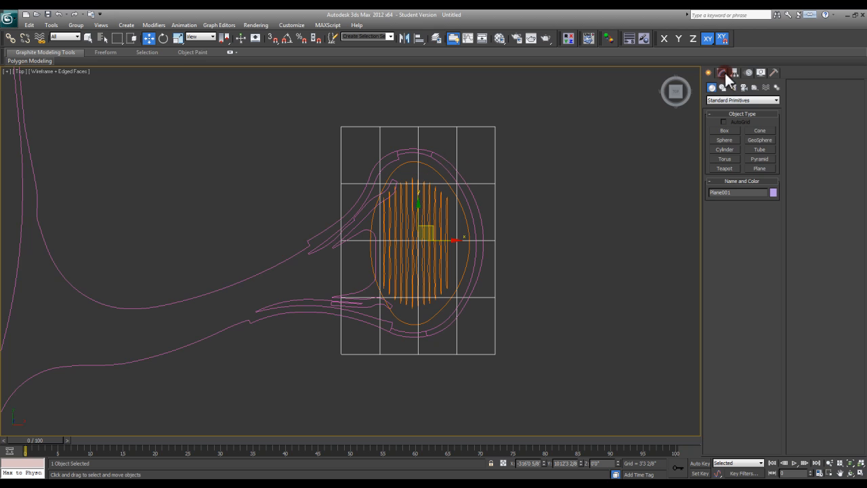
pyautogui.click(721, 72)
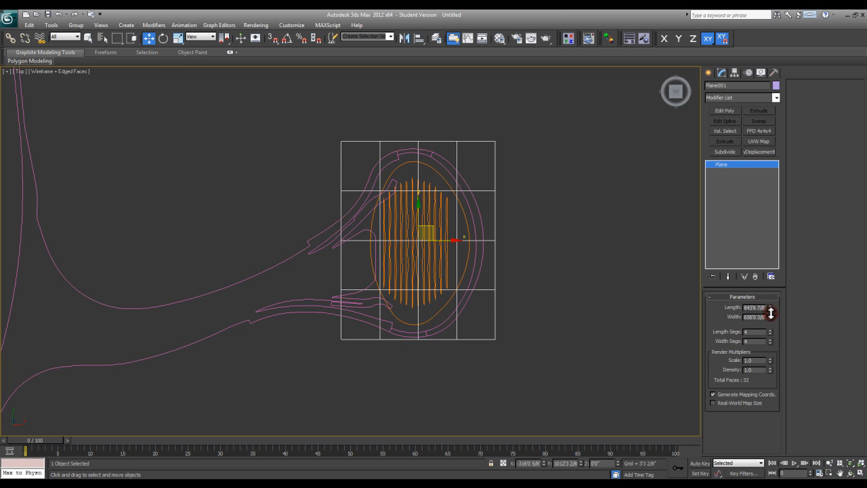
pyautogui.moveTo(770, 315); pyautogui.dragTo(770, 321)
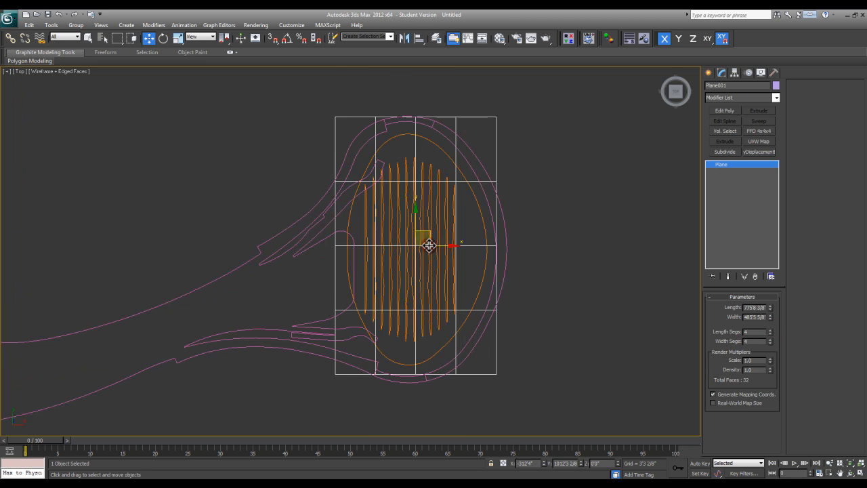
pyautogui.moveTo(429, 245); pyautogui.dragTo(428, 254)
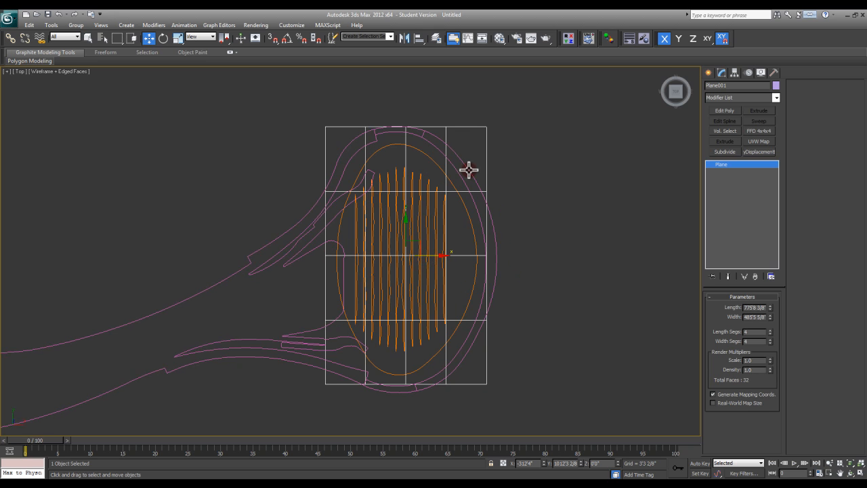
pyautogui.moveTo(436, 331)
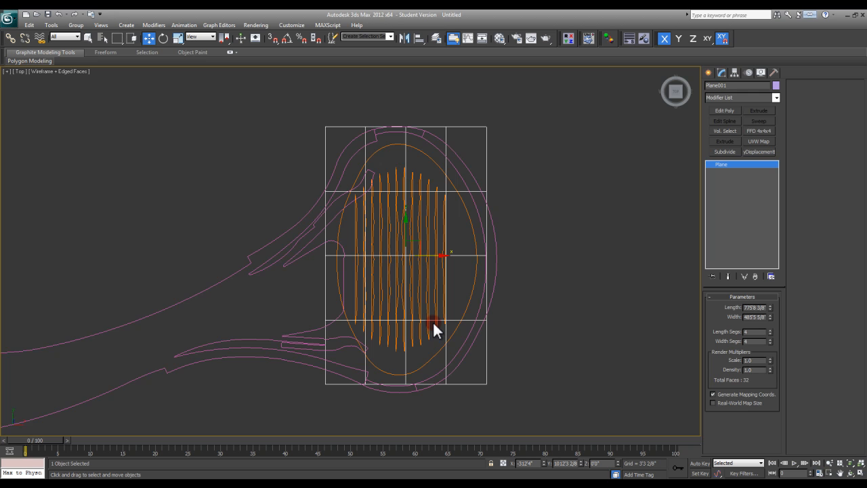
pyautogui.moveTo(436, 318)
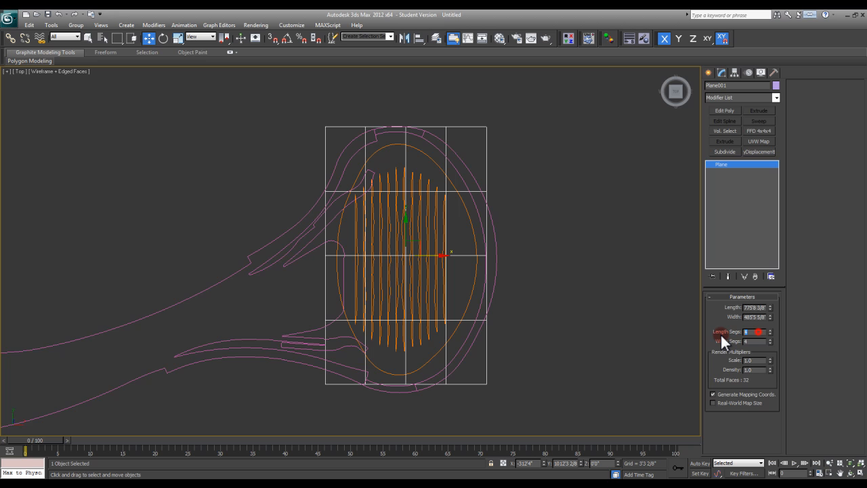
# - Set the plane's Length Segs and Width Segs to 20 for an 800-face grid
pyautogui.click(757, 331)
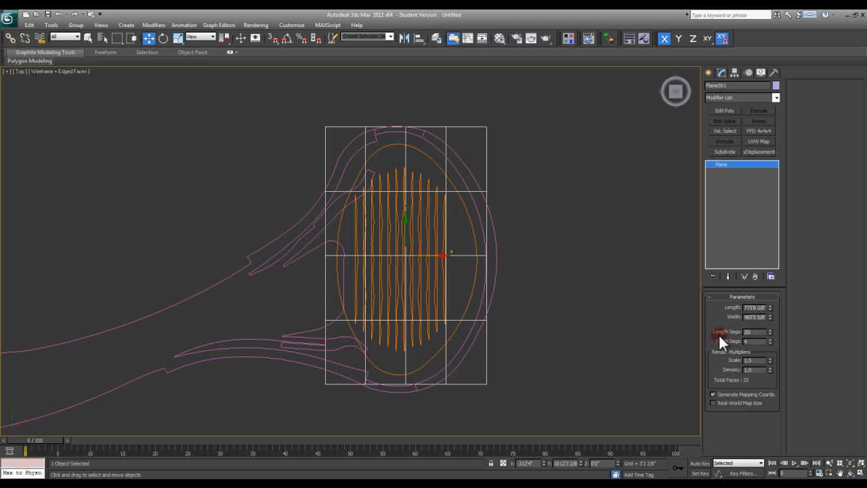
pyautogui.click(770, 339)
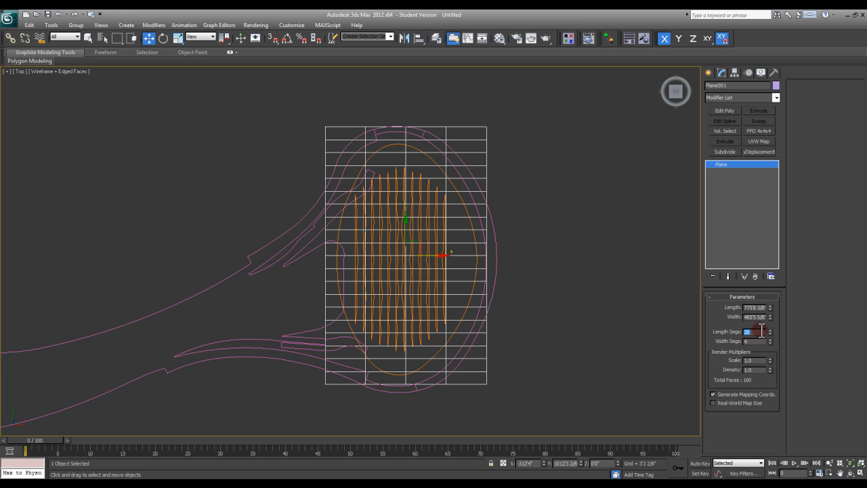
pyautogui.click(769, 330)
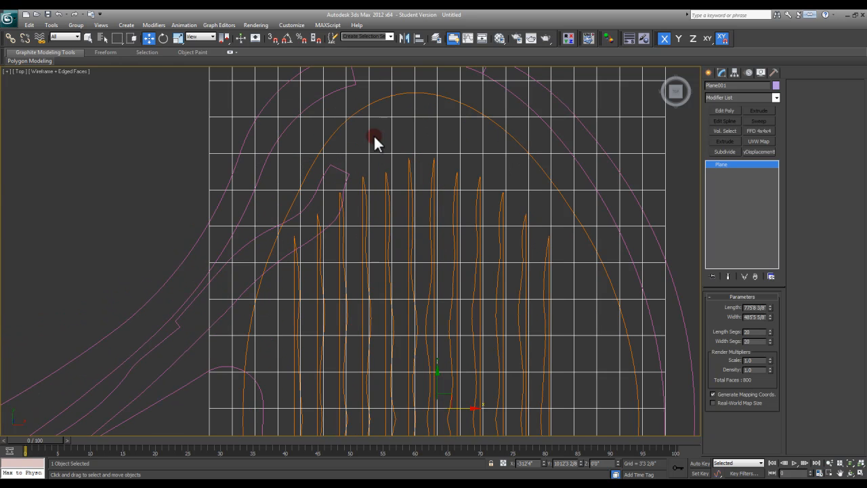
pyautogui.moveTo(376, 143); pyautogui.dragTo(412, 216)
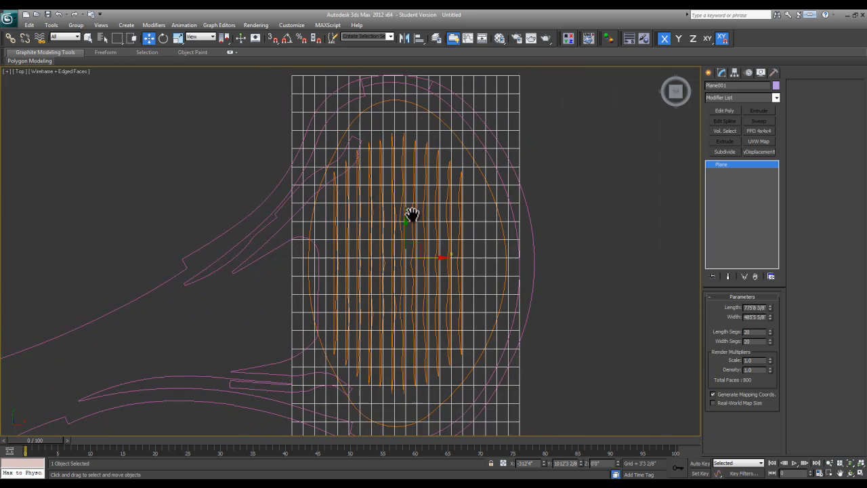
pyautogui.moveTo(412, 215); pyautogui.dragTo(408, 195)
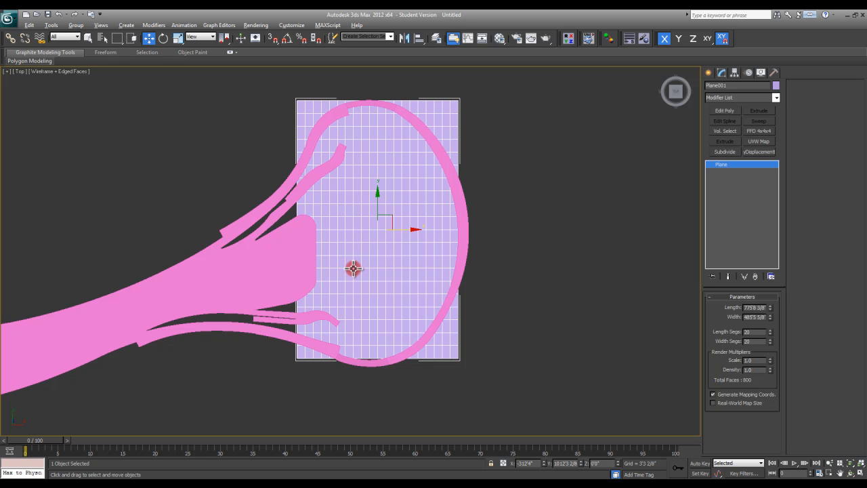
# - Raise the gridded plane along Z so it hovers above the pink structure
pyautogui.moveTo(352, 267); pyautogui.dragTo(339, 285)
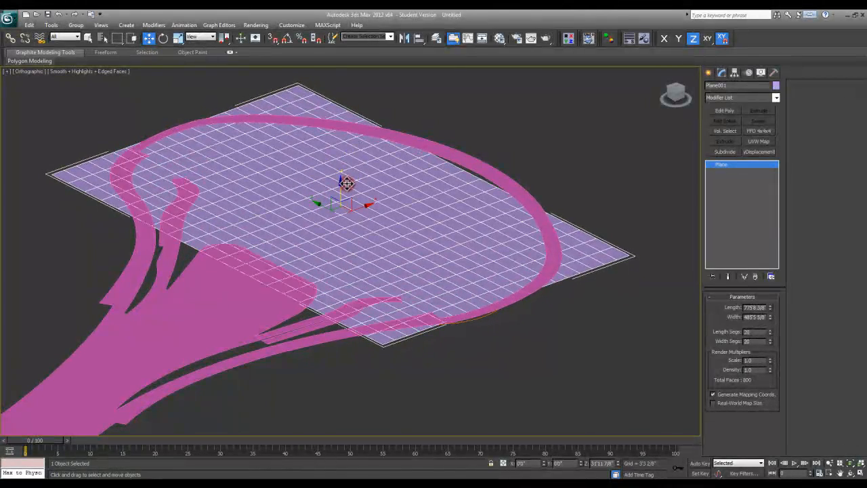
pyautogui.moveTo(346, 193); pyautogui.dragTo(339, 233)
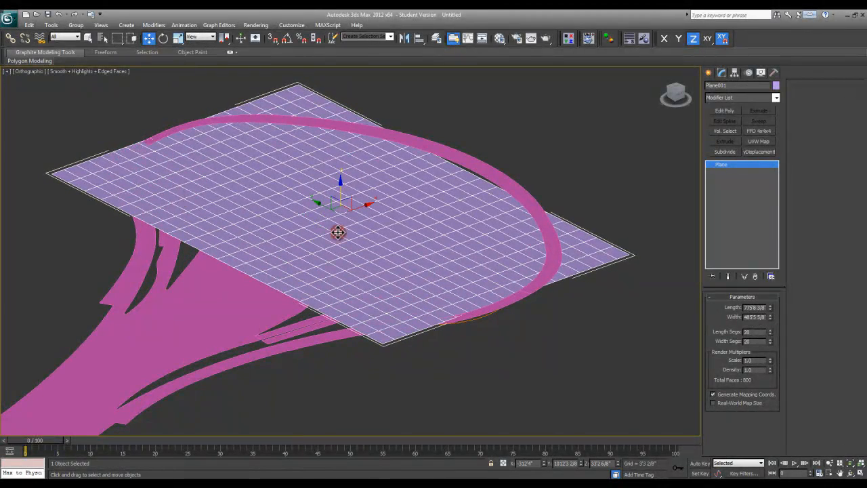
pyautogui.moveTo(339, 233); pyautogui.dragTo(350, 323)
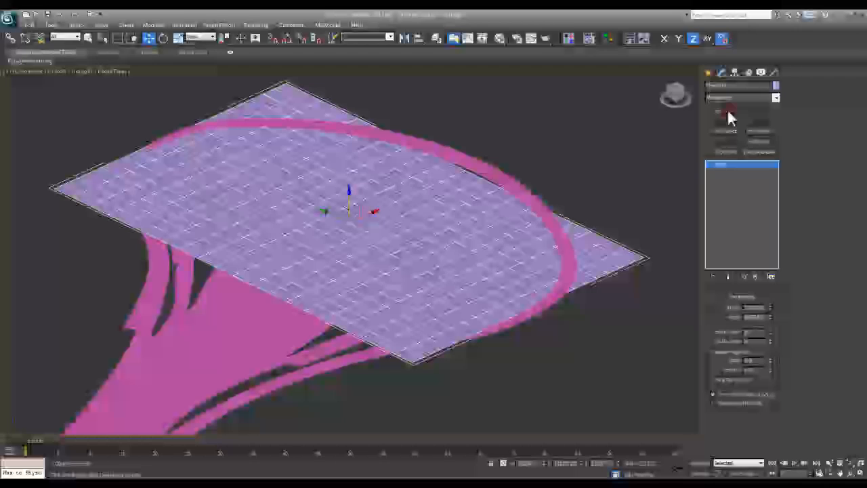
# - Add an Edit Poly modifier and enable Soft Selection with a 200' falloff on the Graphite ribbon
pyautogui.click(804, 95)
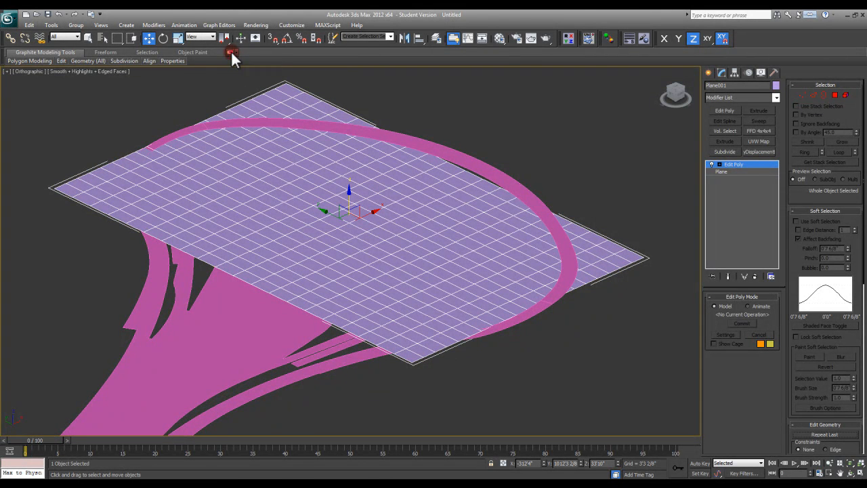
pyautogui.click(232, 53)
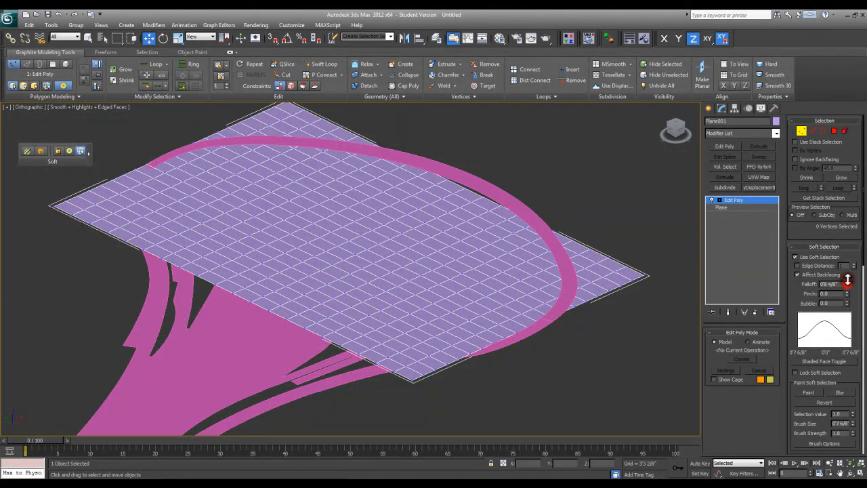
pyautogui.click(413, 376)
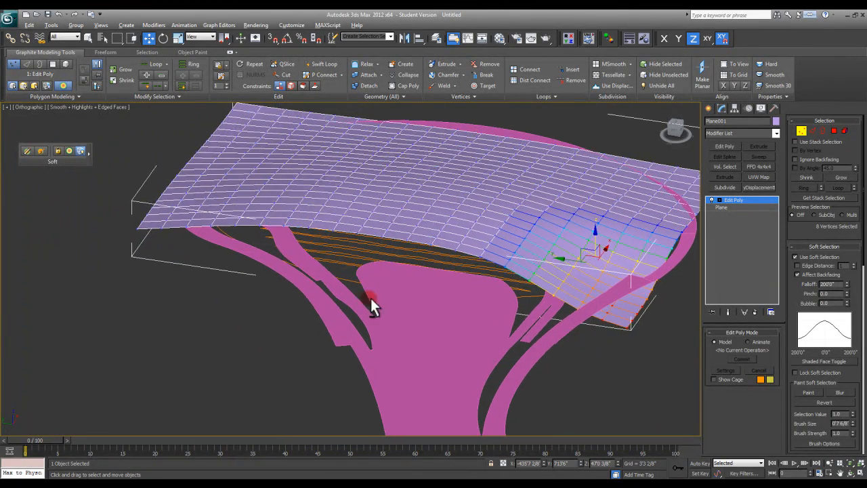
# - Pull a plane corner down into a curve and lift its left edge upward with soft-selected vertices
pyautogui.moveTo(372, 305); pyautogui.dragTo(227, 228)
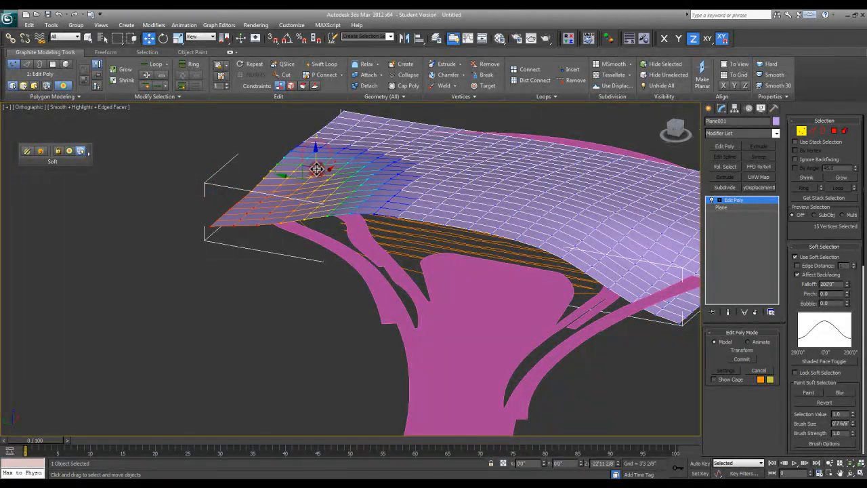
pyautogui.moveTo(316, 169); pyautogui.dragTo(316, 182)
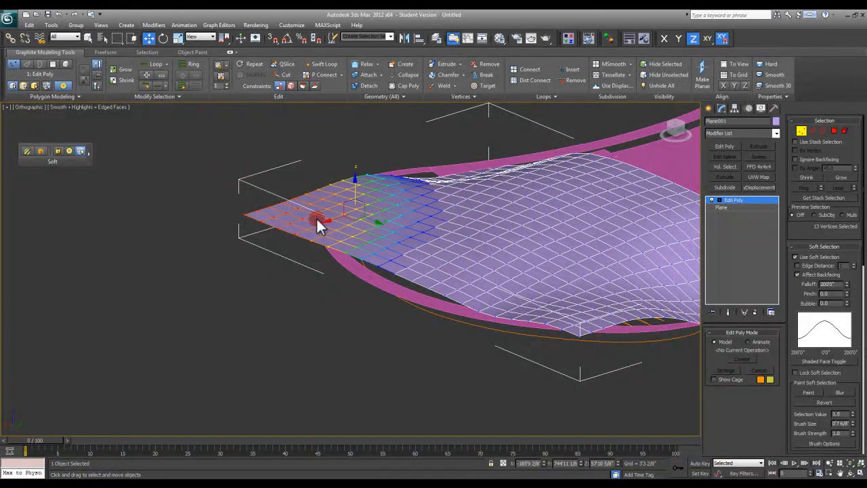
pyautogui.moveTo(322, 223); pyautogui.dragTo(361, 168)
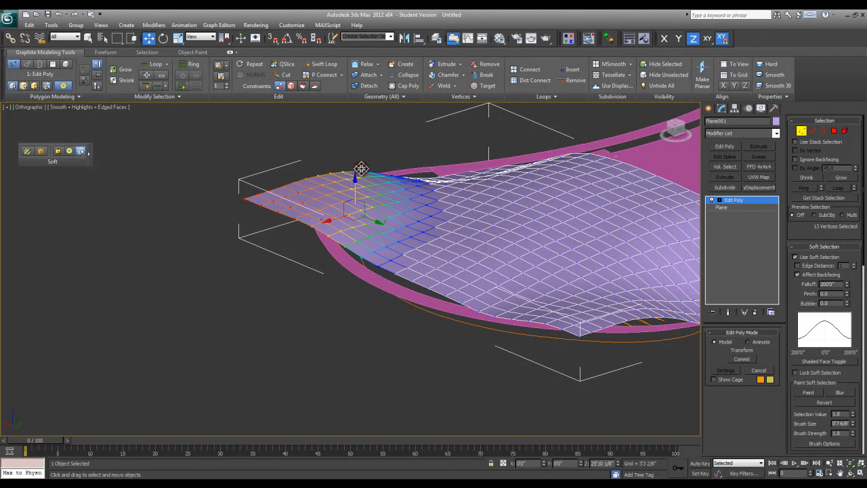
pyautogui.moveTo(362, 168); pyautogui.dragTo(328, 171)
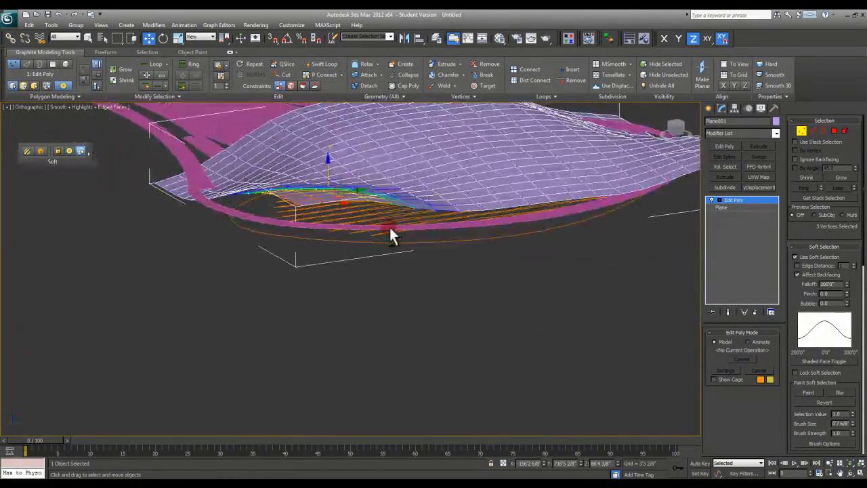
# - Orbit around the warped plane to inspect its waves from several angles
pyautogui.moveTo(393, 234); pyautogui.dragTo(233, 247)
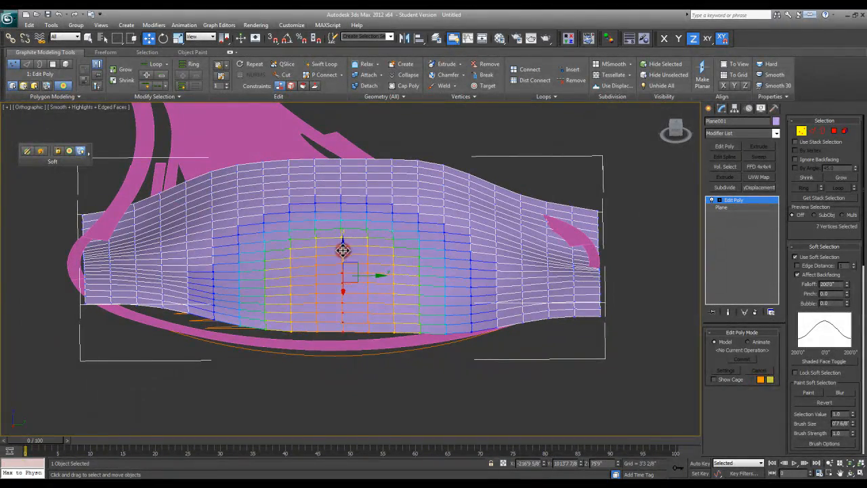
pyautogui.moveTo(342, 254); pyautogui.dragTo(433, 265)
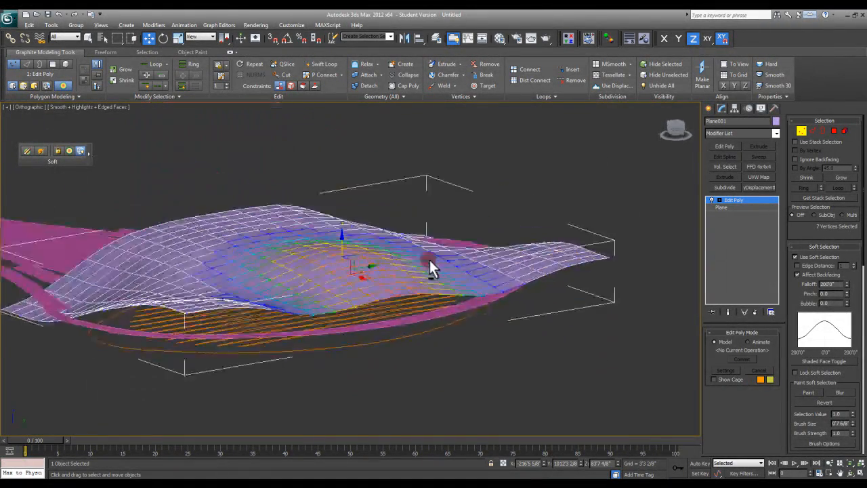
pyautogui.moveTo(433, 265); pyautogui.dragTo(217, 254)
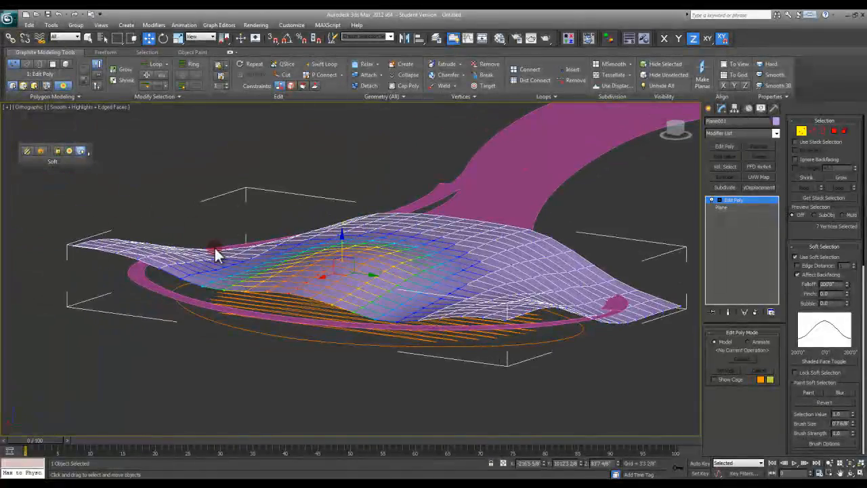
pyautogui.moveTo(216, 254); pyautogui.dragTo(284, 315)
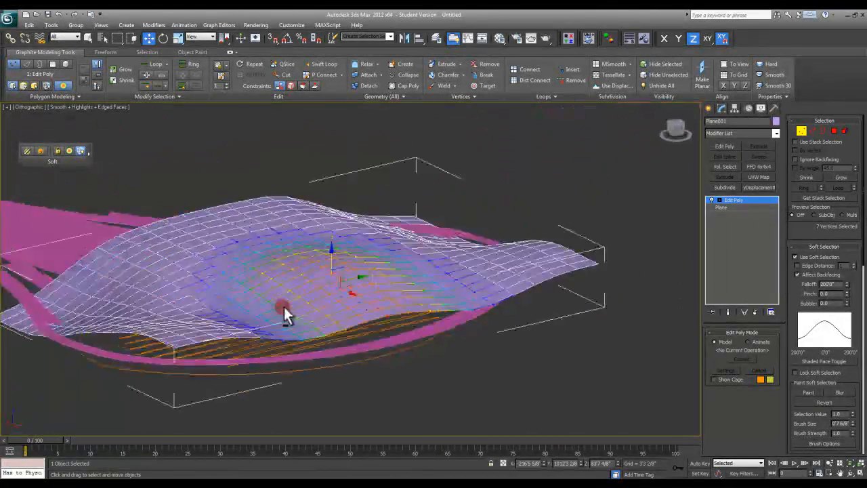
pyautogui.moveTo(285, 312); pyautogui.dragTo(400, 234)
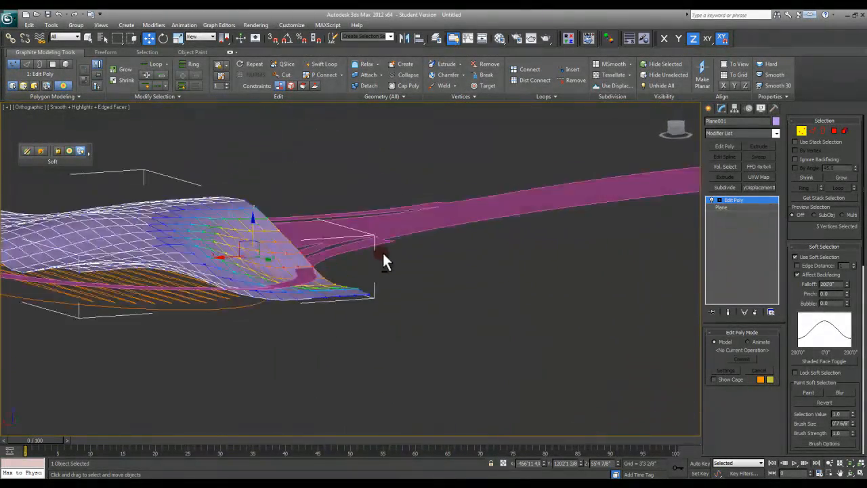
pyautogui.moveTo(386, 260); pyautogui.dragTo(234, 271)
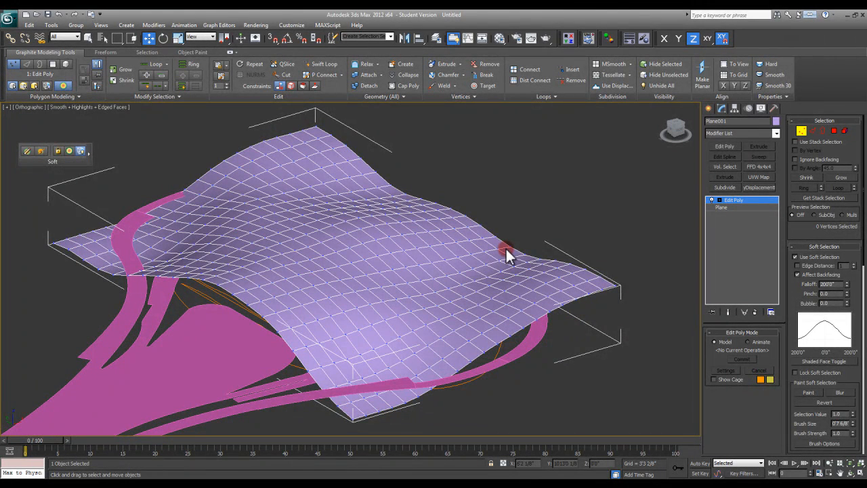
# - Region-select the right-corner vertices and bring up the Move Transform Type-In
pyautogui.moveTo(504, 247); pyautogui.dragTo(630, 298)
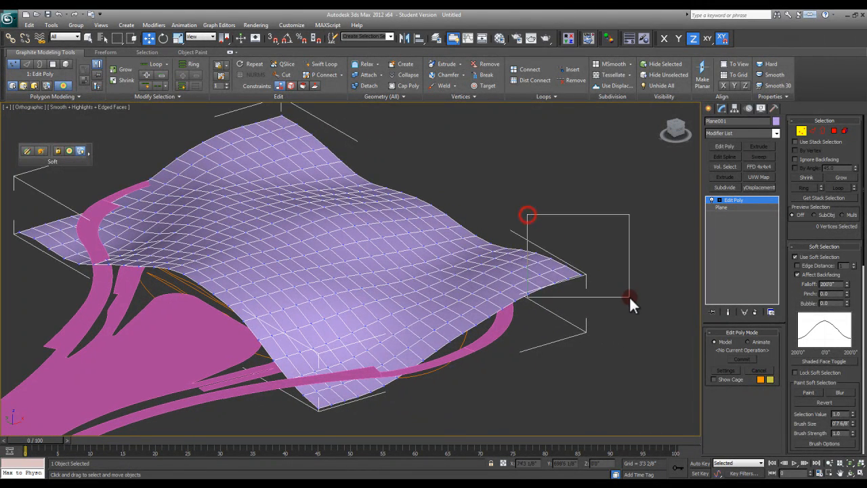
pyautogui.click(148, 39)
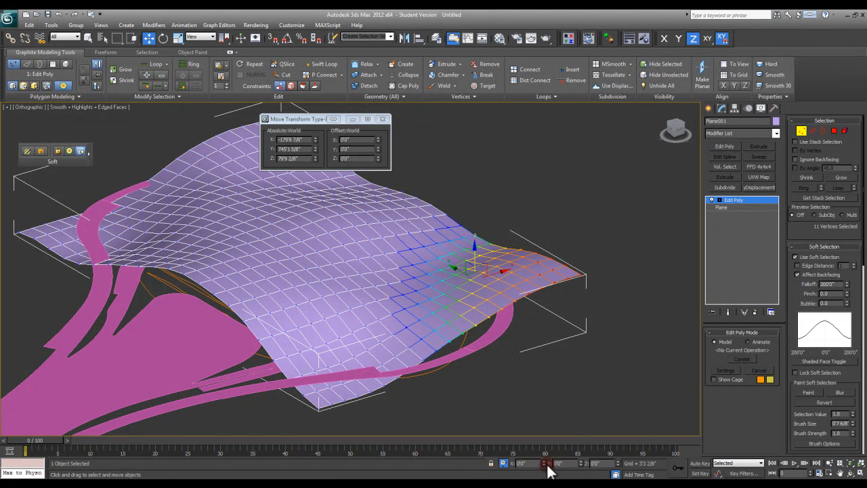
# - Enter new Z heights for the corner vertices, drag the corner higher, and dismiss the Type-In
pyautogui.click(503, 464)
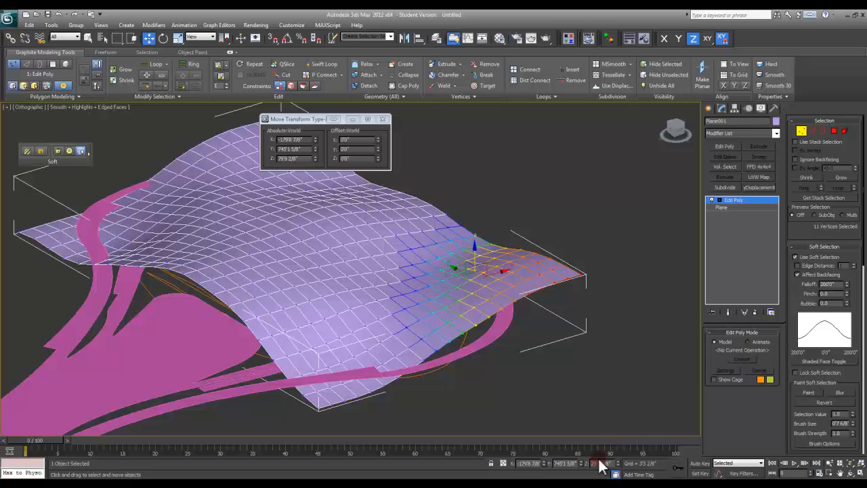
pyautogui.click(505, 464)
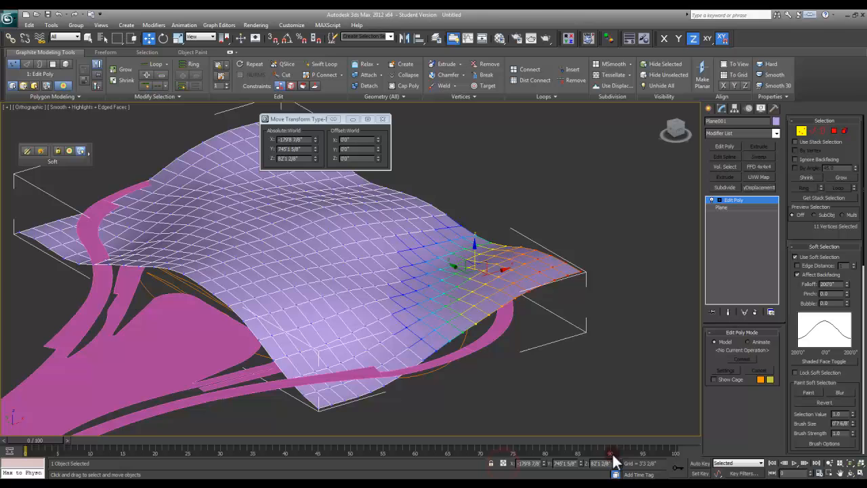
pyautogui.tripleClick(352, 158)
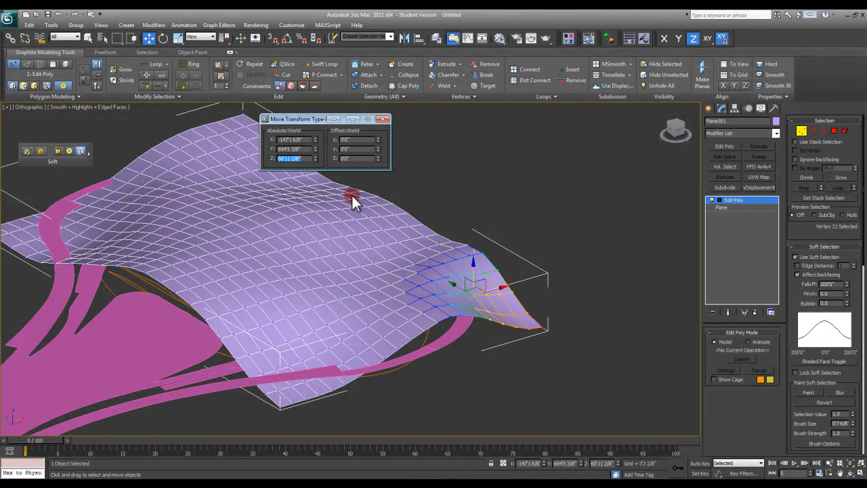
pyautogui.moveTo(474, 284); pyautogui.dragTo(471, 271)
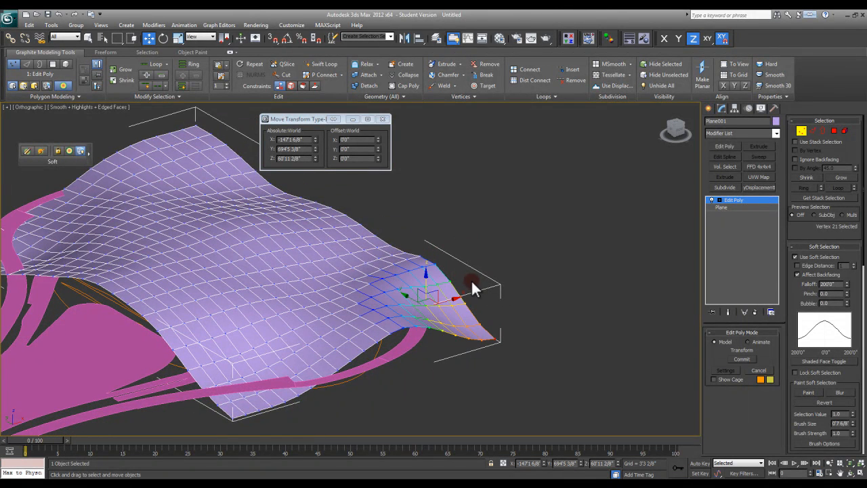
pyautogui.moveTo(474, 288); pyautogui.dragTo(479, 257)
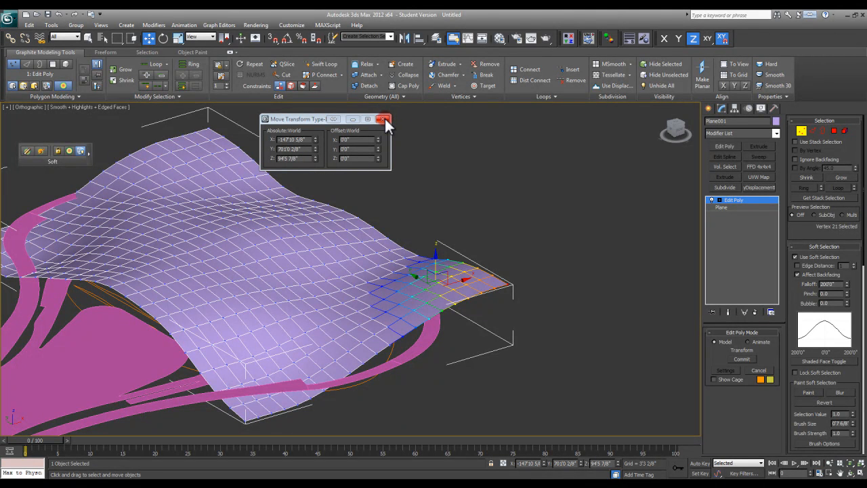
pyautogui.click(385, 118)
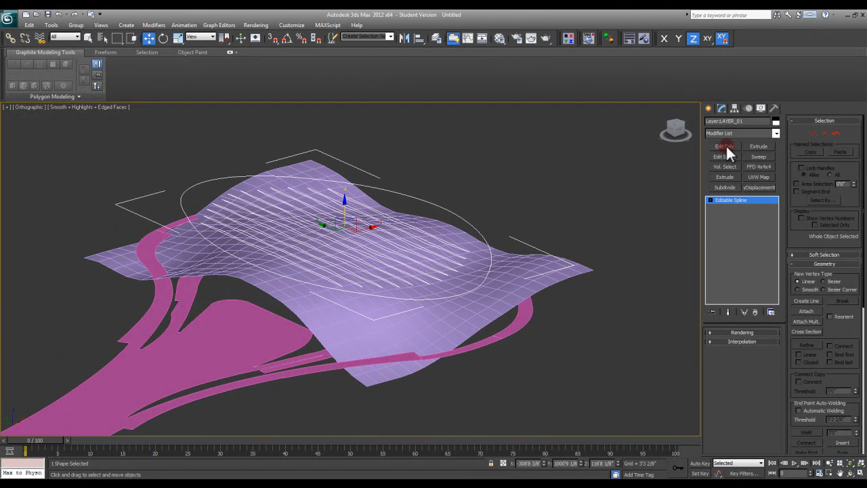
# - Apply Edit Poly to the LAYER_B1 slotted spline, turning it into a solid orange surface
pyautogui.click(725, 147)
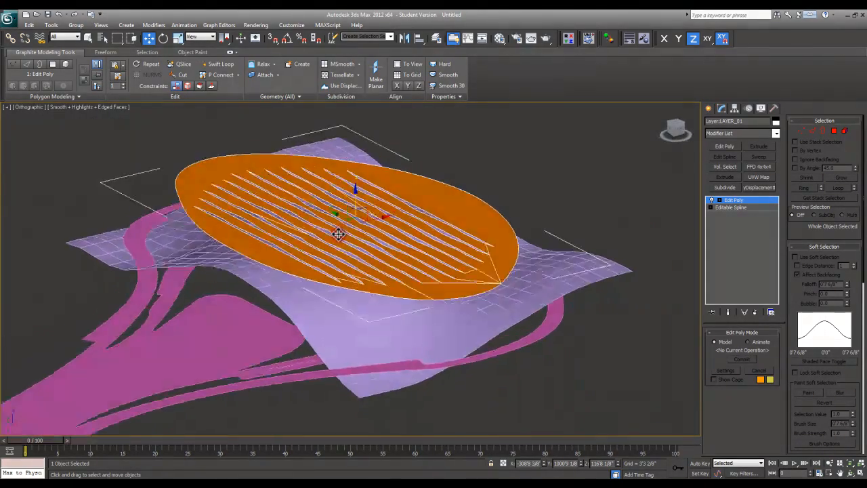
pyautogui.moveTo(338, 234); pyautogui.dragTo(345, 170)
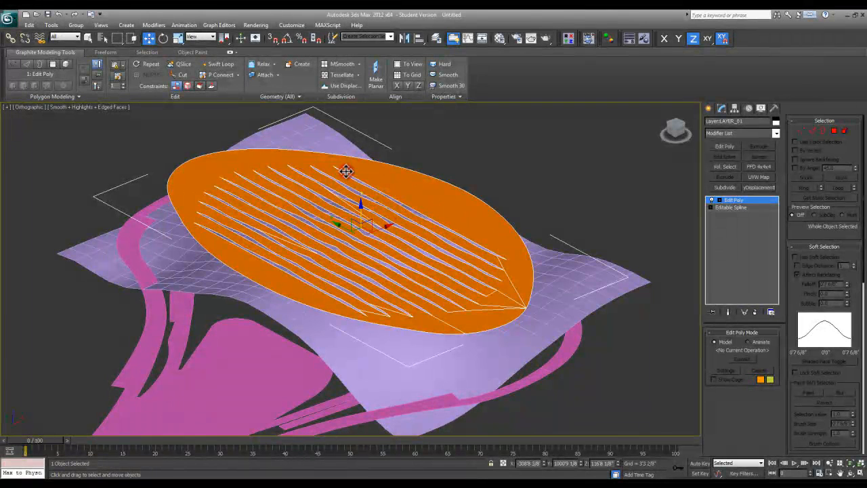
pyautogui.moveTo(476, 312)
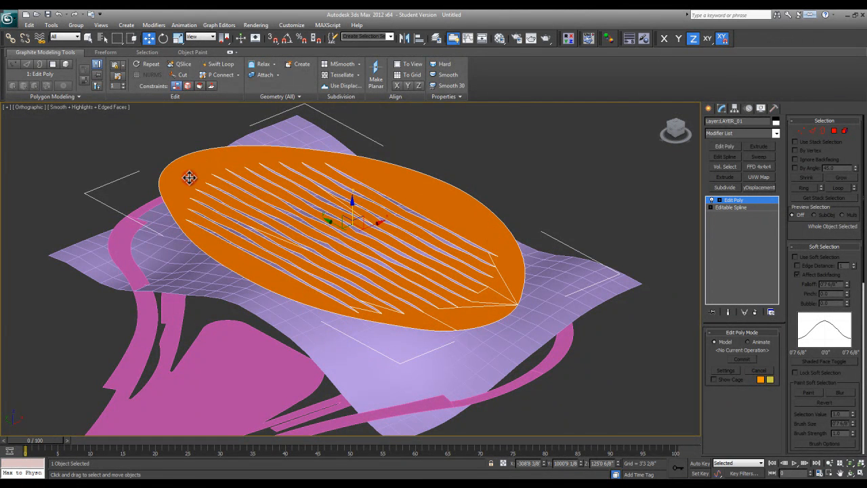
pyautogui.moveTo(441, 189)
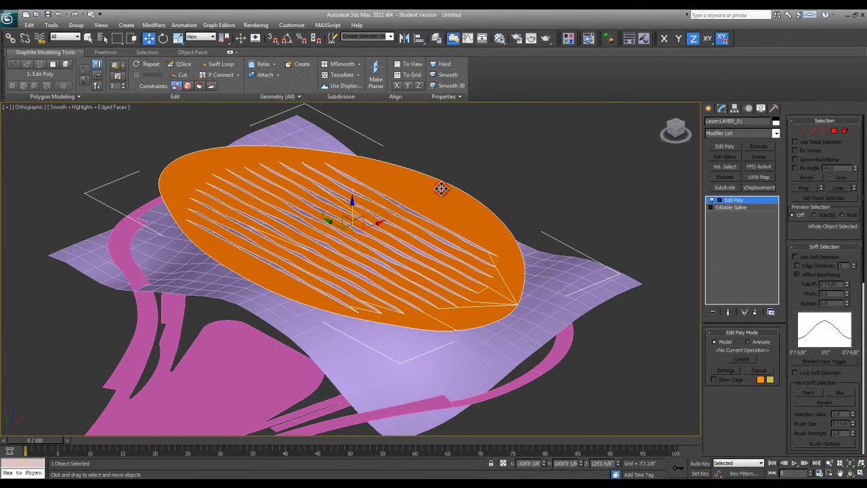
pyautogui.moveTo(442, 220)
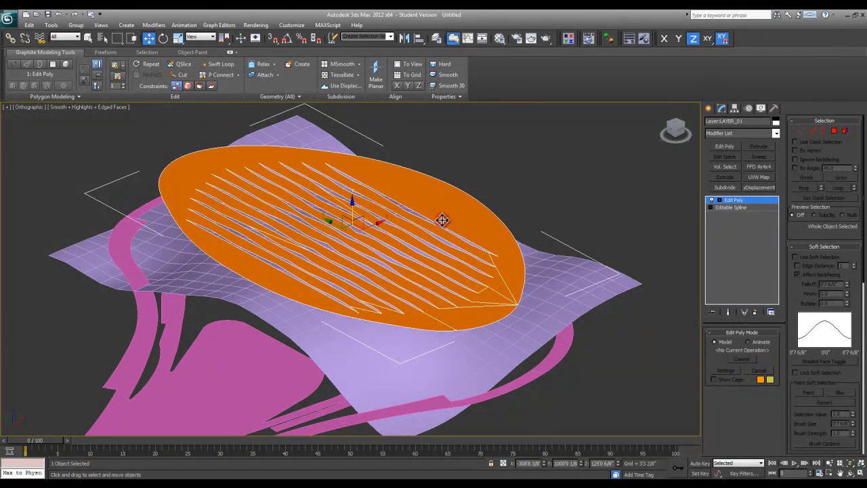
pyautogui.moveTo(360, 179)
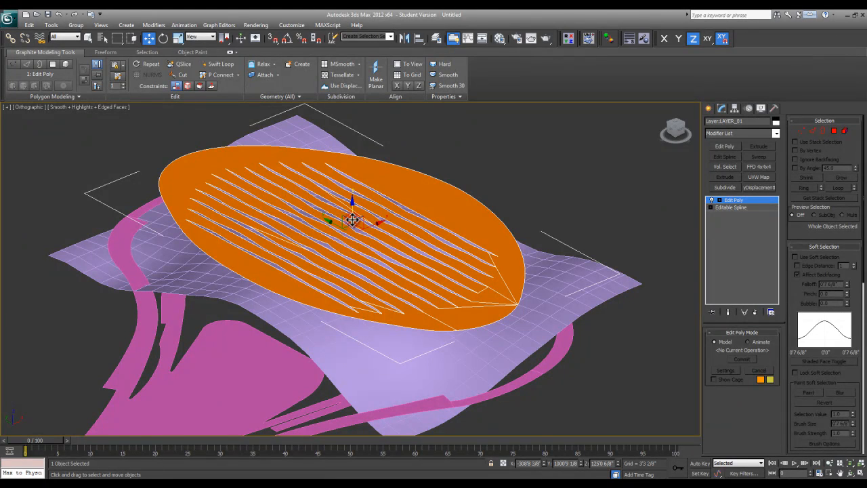
pyautogui.moveTo(627, 220)
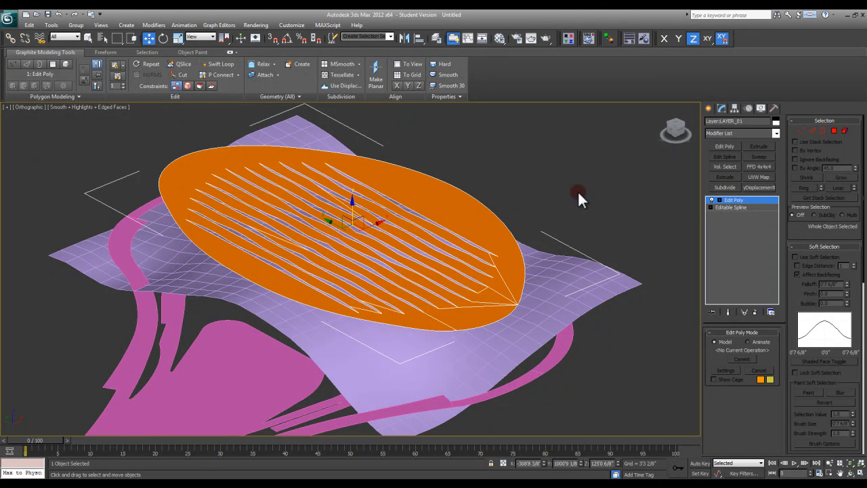
pyautogui.moveTo(746, 195)
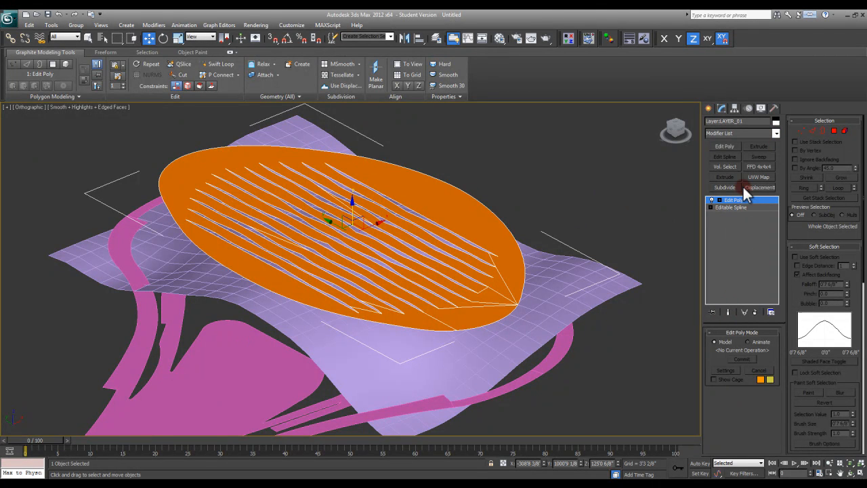
# - Lower the Subdivide size for a denser roof mesh and add an Edit Poly modifier above it
pyautogui.click(724, 187)
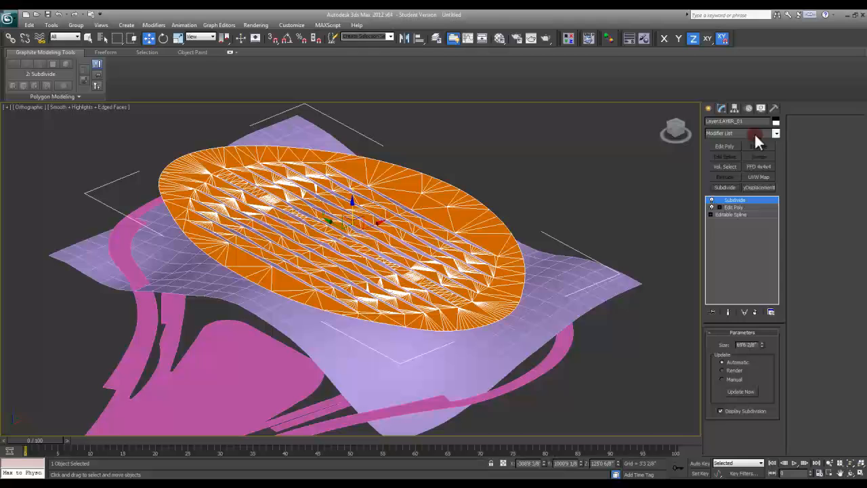
pyautogui.click(757, 140)
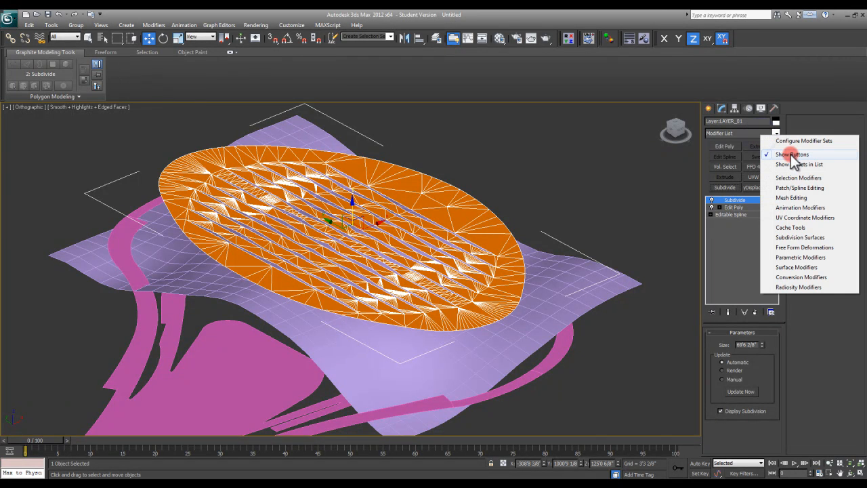
pyautogui.moveTo(810, 142)
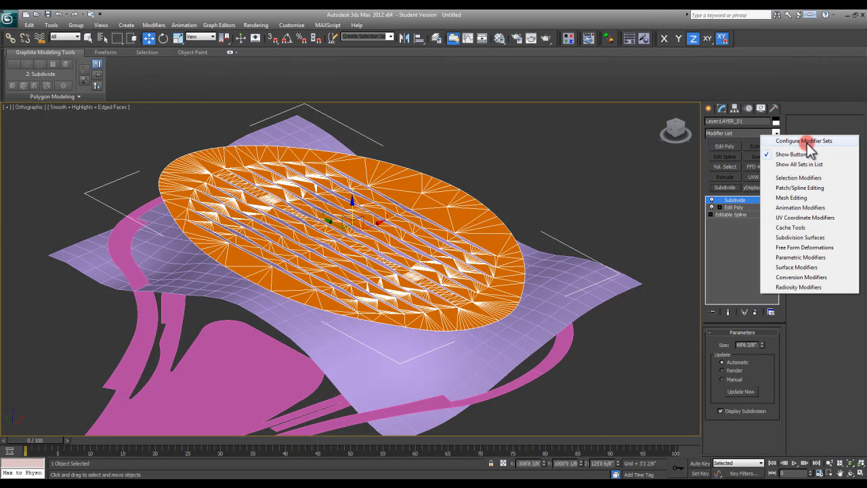
pyautogui.click(804, 141)
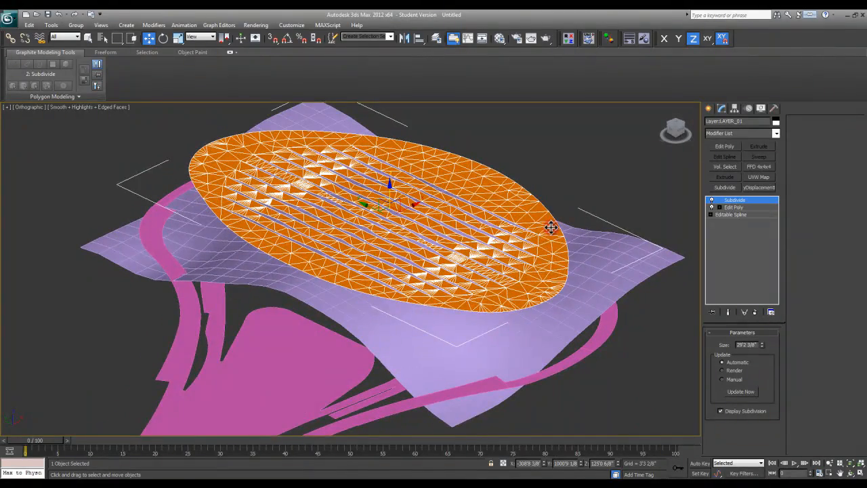
pyautogui.click(733, 207)
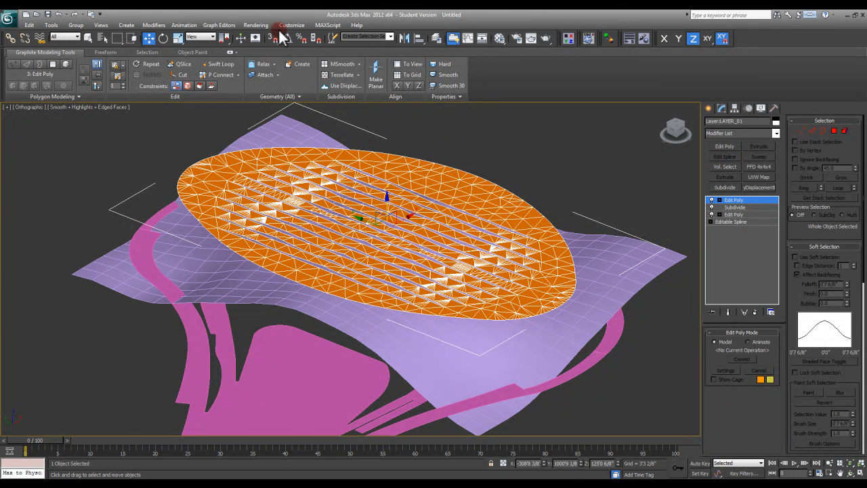
pyautogui.moveTo(745, 220)
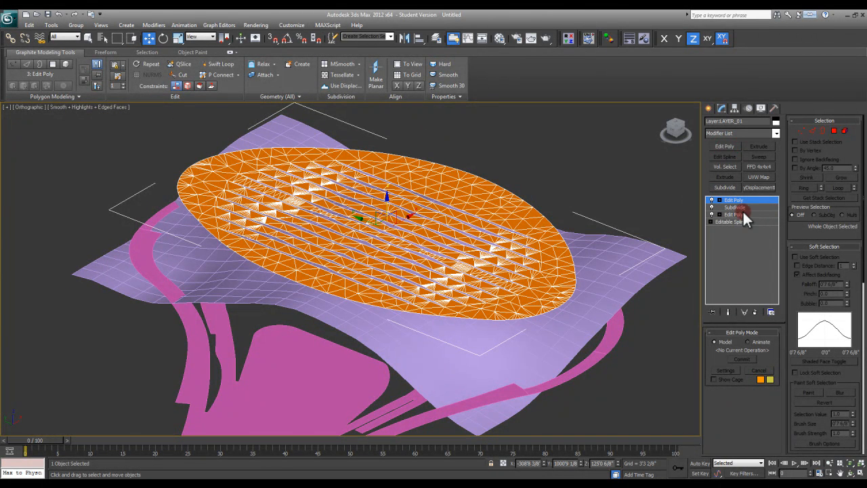
# - Make the wavy Plane001 the freeform drawing surface for the roof
pyautogui.click(735, 200)
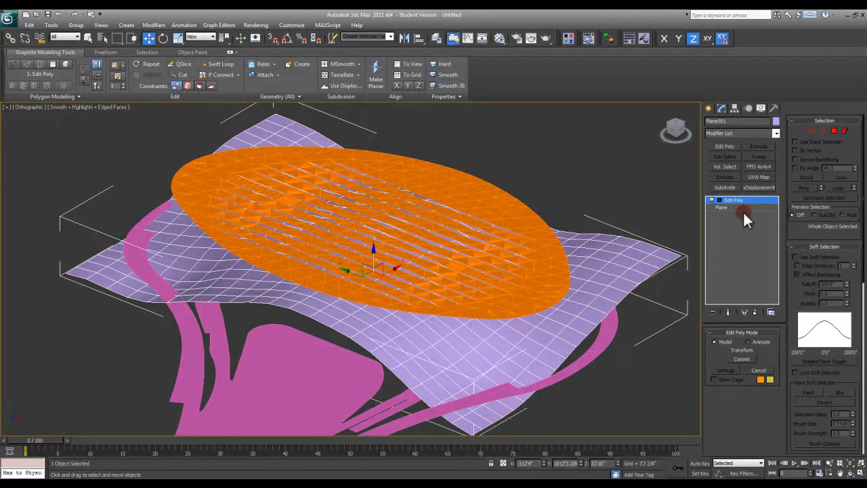
pyautogui.click(453, 171)
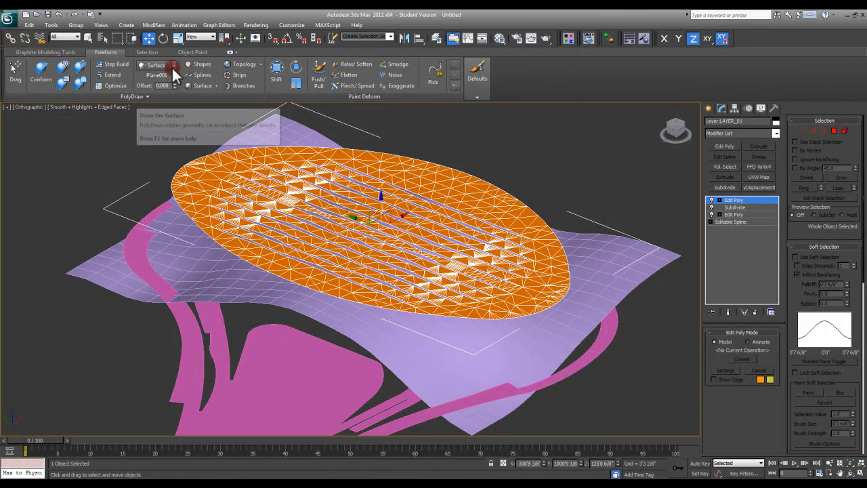
pyautogui.click(158, 65)
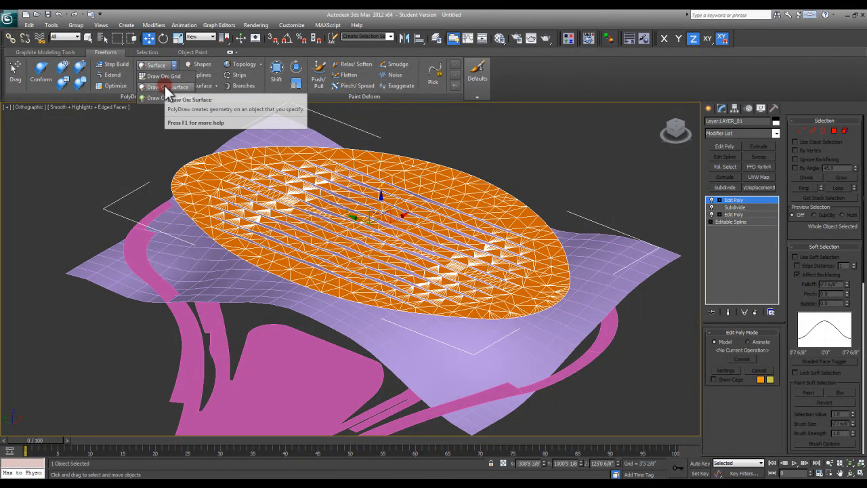
pyautogui.moveTo(168, 87)
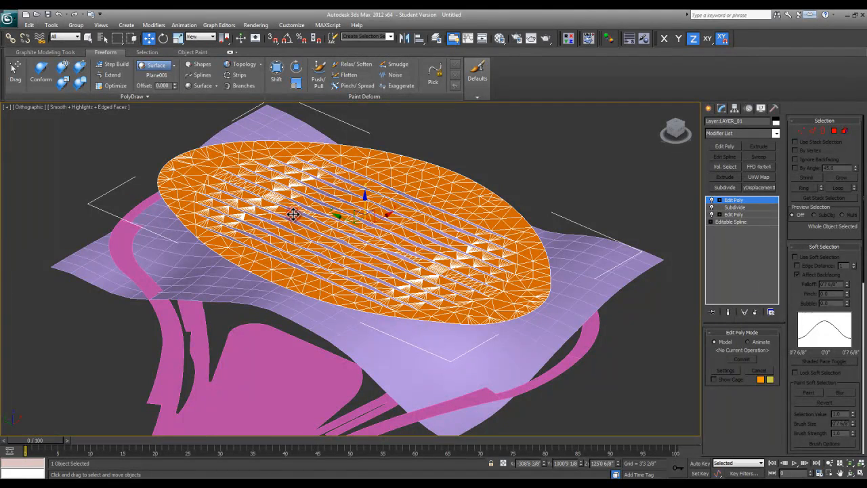
pyautogui.moveTo(40, 75)
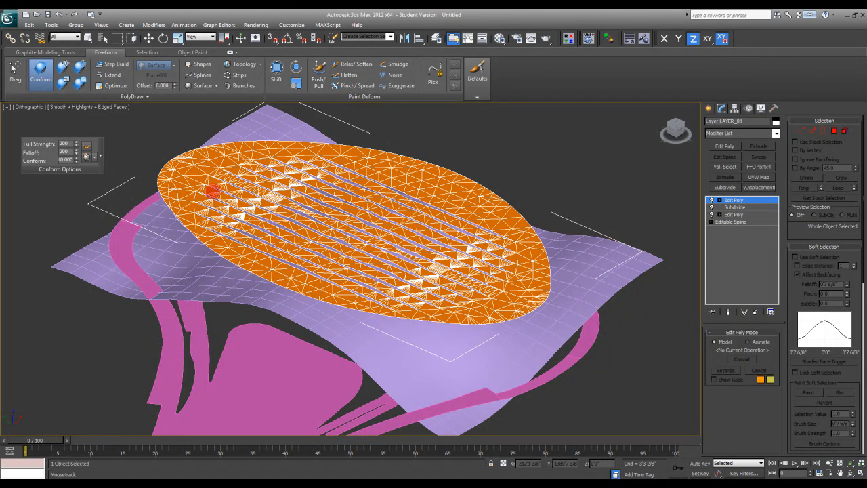
pyautogui.moveTo(64, 143)
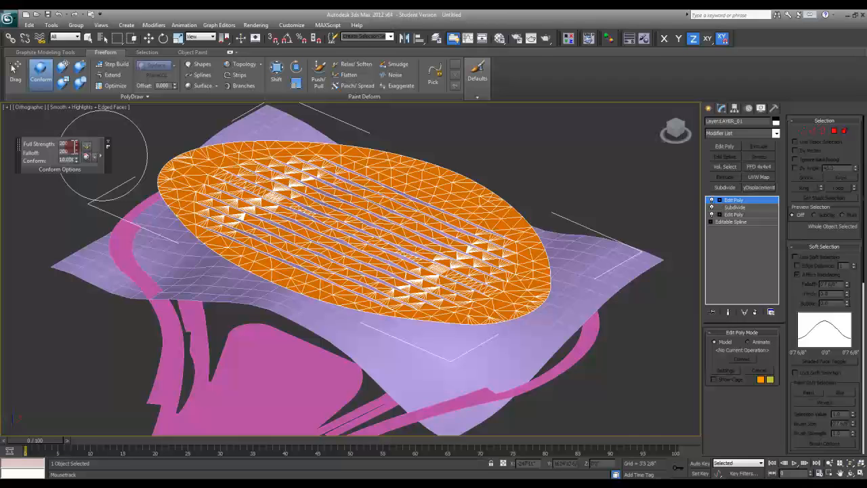
pyautogui.moveTo(68, 145)
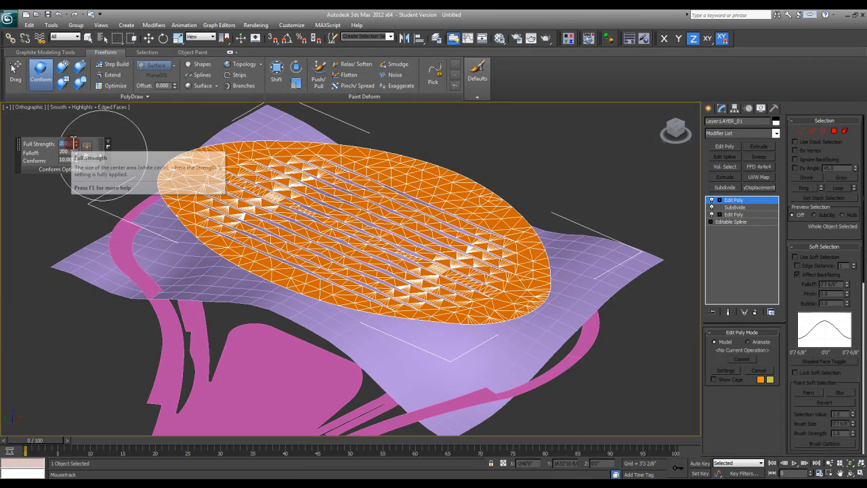
pyautogui.moveTo(63, 160)
pyautogui.write('5.000')
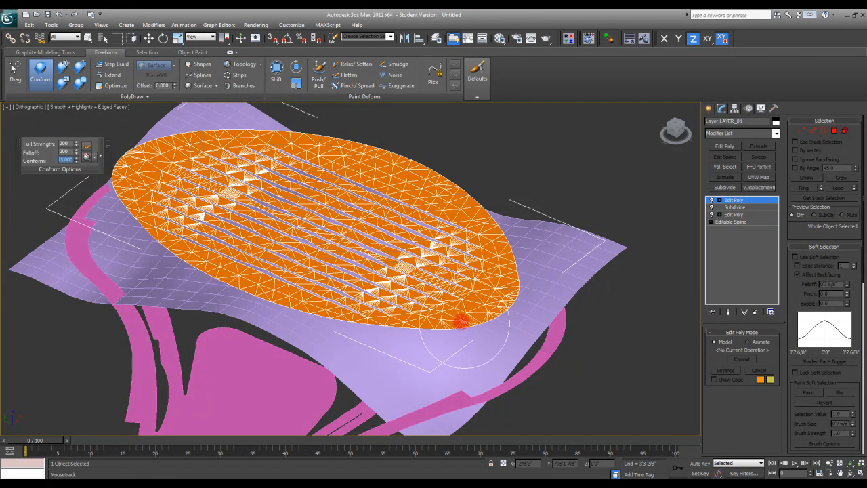
# - Brush the roof mesh with Conform until it lies flush on Plane001's wavy surface
pyautogui.moveTo(461, 322); pyautogui.dragTo(440, 359)
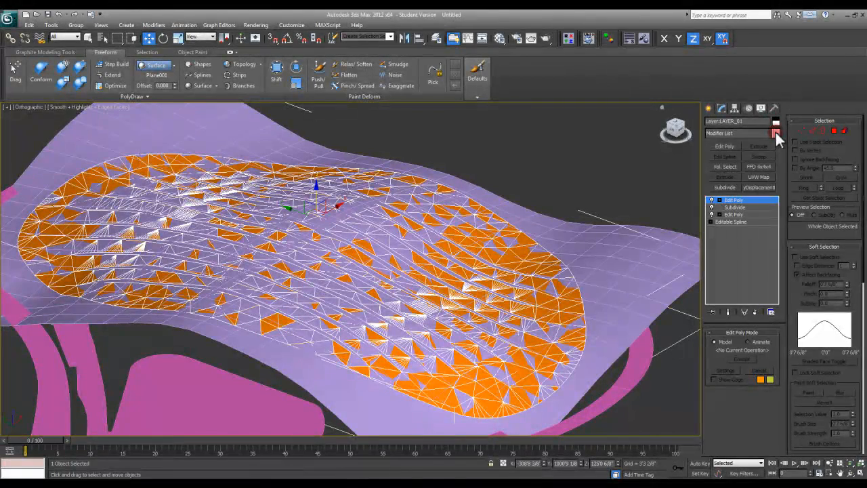
# - Add a Shell modifier with an Outer Amount to thicken the conformed roof, keeping its slots
pyautogui.click(777, 132)
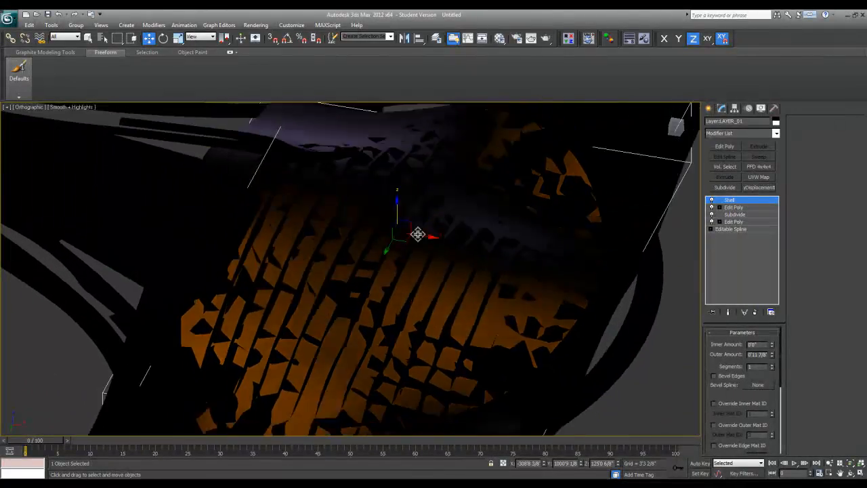
pyautogui.moveTo(418, 234); pyautogui.dragTo(420, 220)
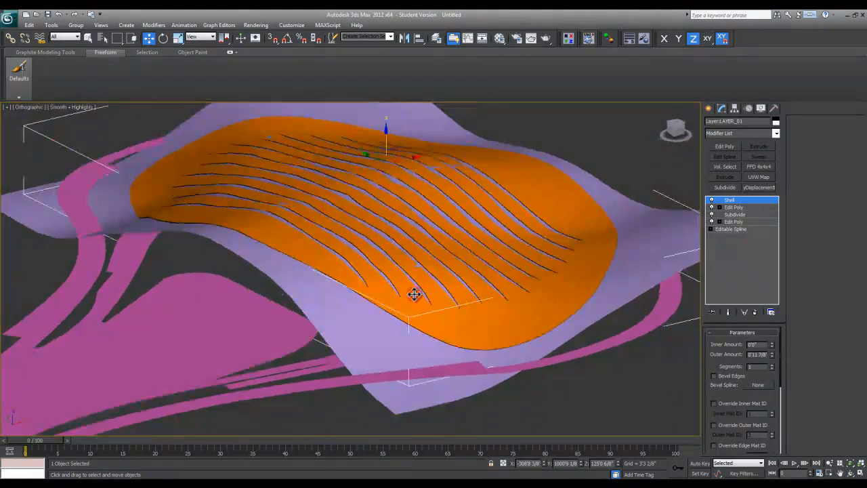
pyautogui.moveTo(413, 295); pyautogui.dragTo(454, 274)
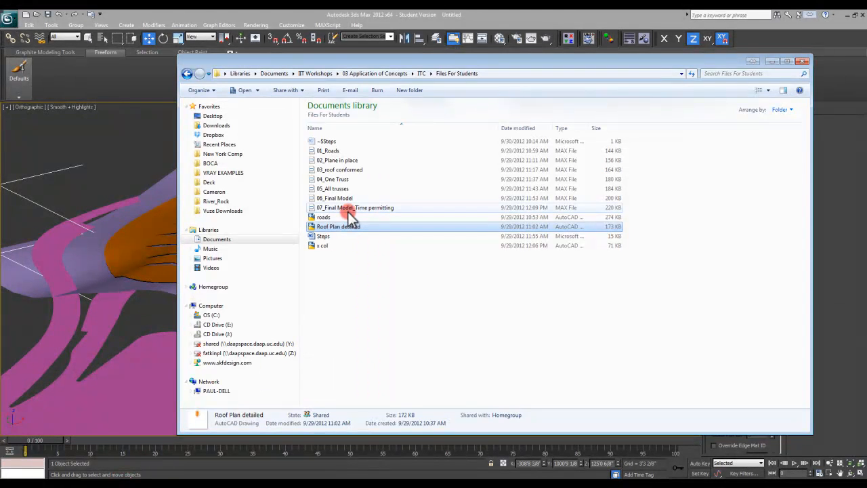
pyautogui.moveTo(359, 172)
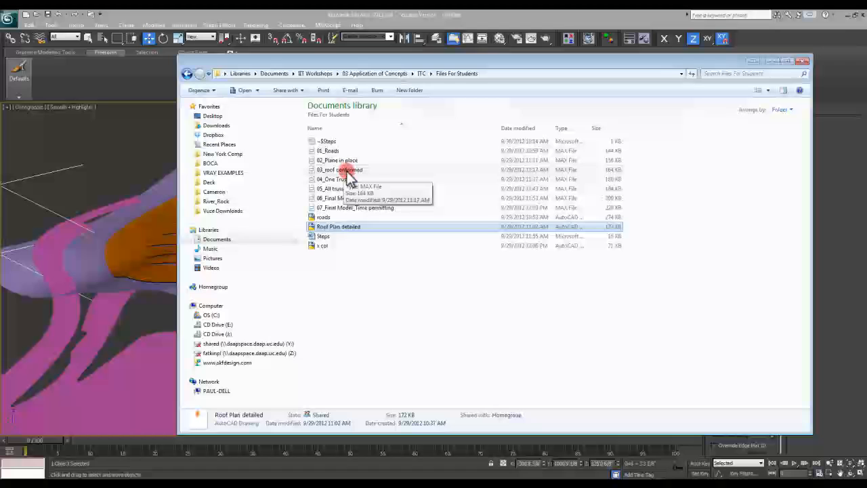
pyautogui.moveTo(339, 179)
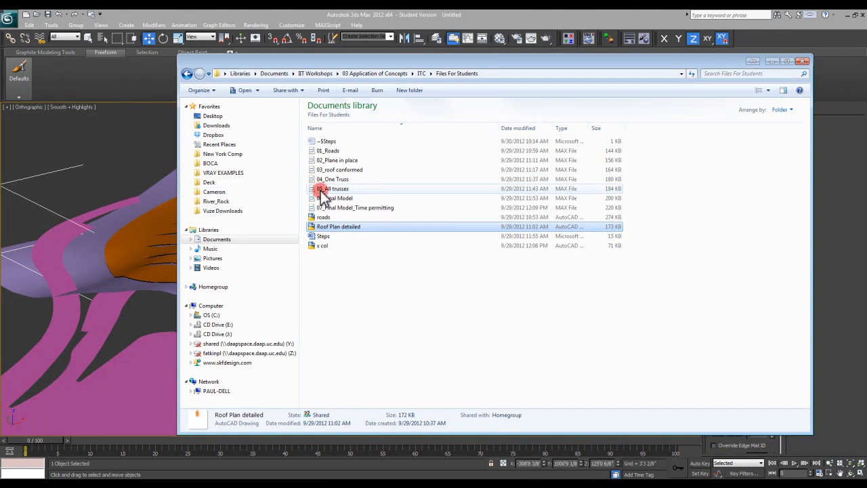
pyautogui.moveTo(451, 200)
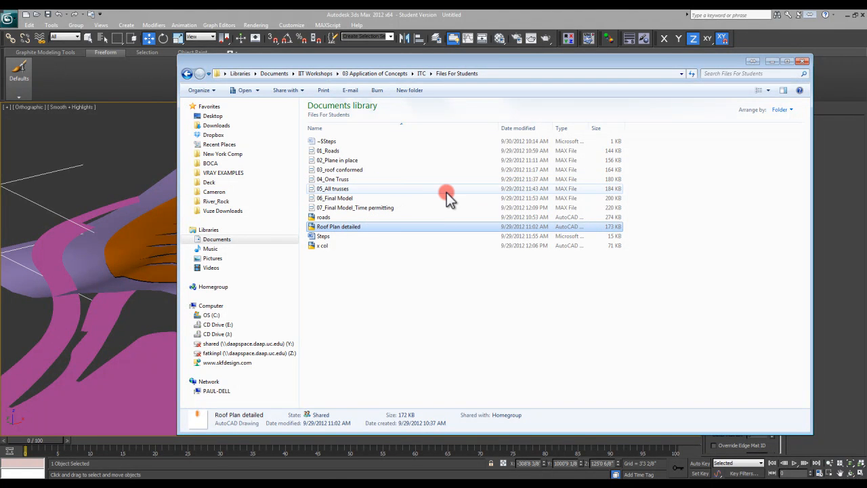
pyautogui.moveTo(339, 196)
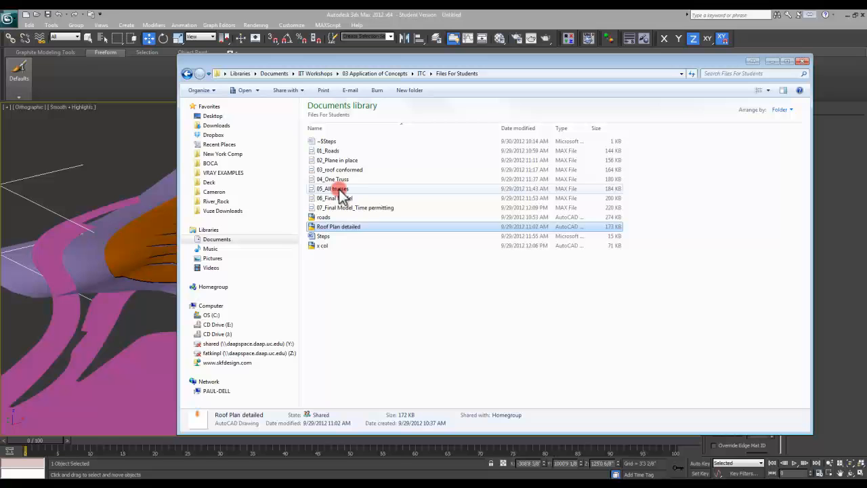
pyautogui.moveTo(332, 179)
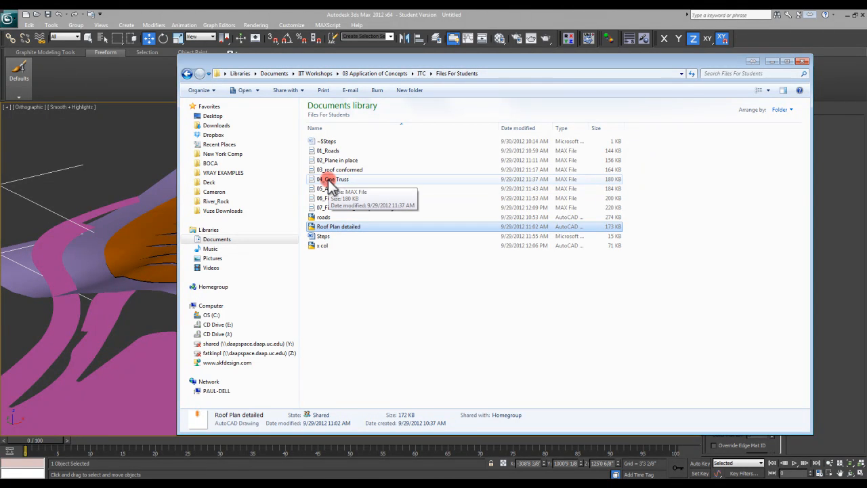
pyautogui.moveTo(356, 188)
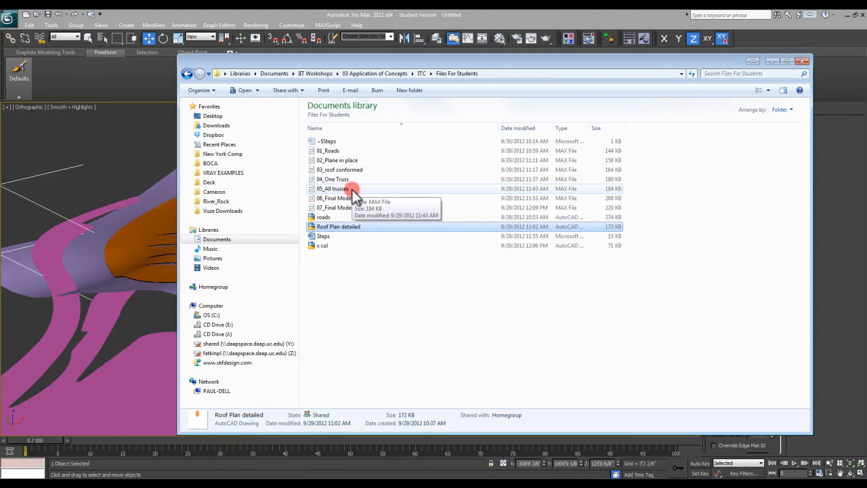
pyautogui.moveTo(356, 197)
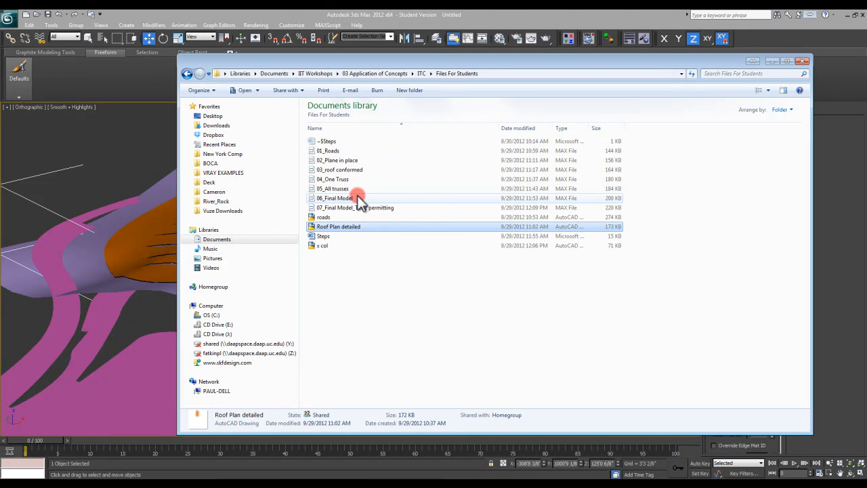
pyautogui.moveTo(348, 209)
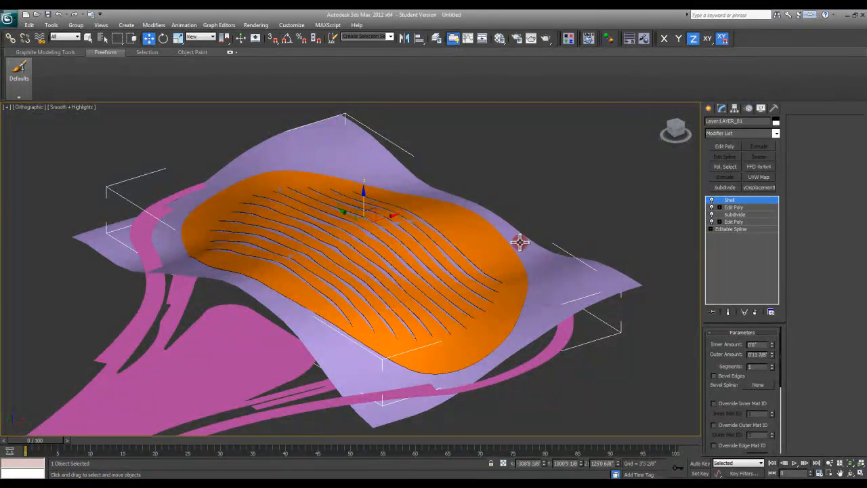
pyautogui.moveTo(489, 250)
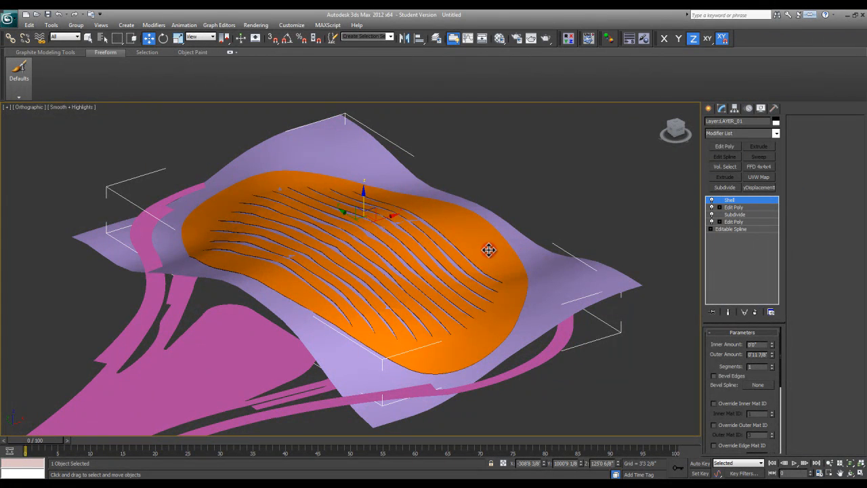